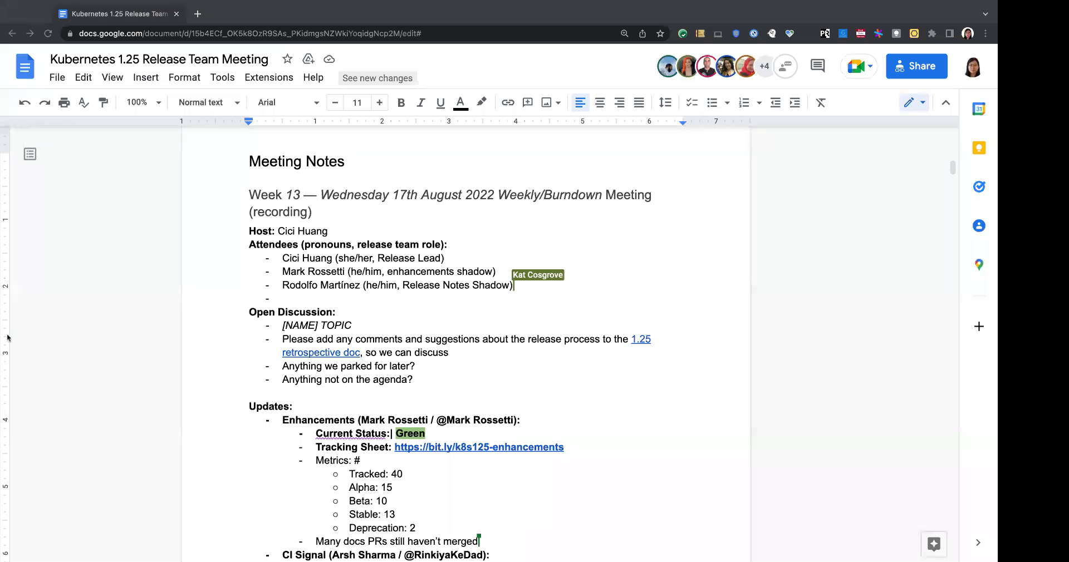
type("Kat Cog")
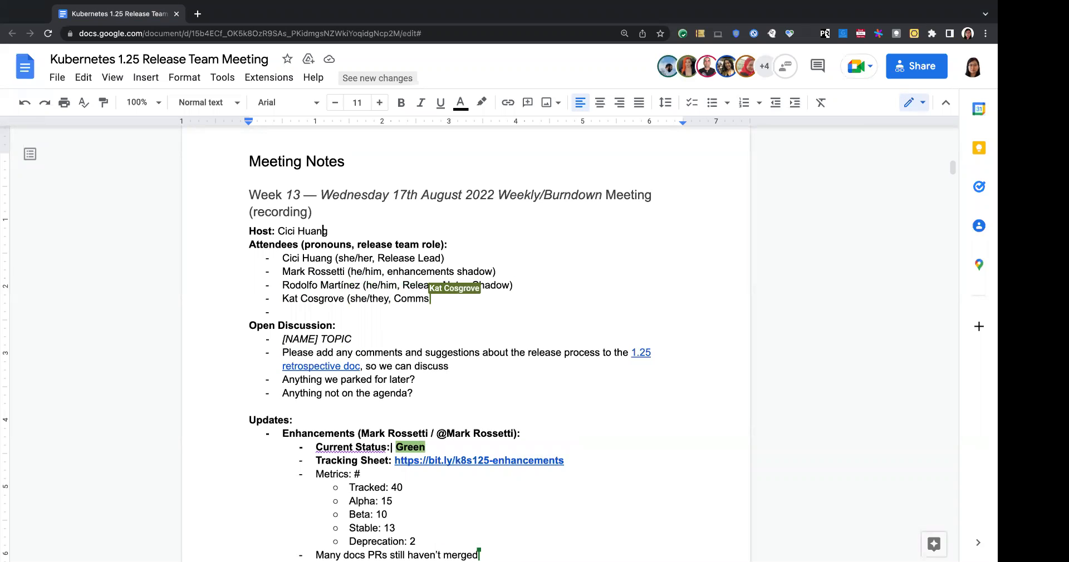
type("Lead)")
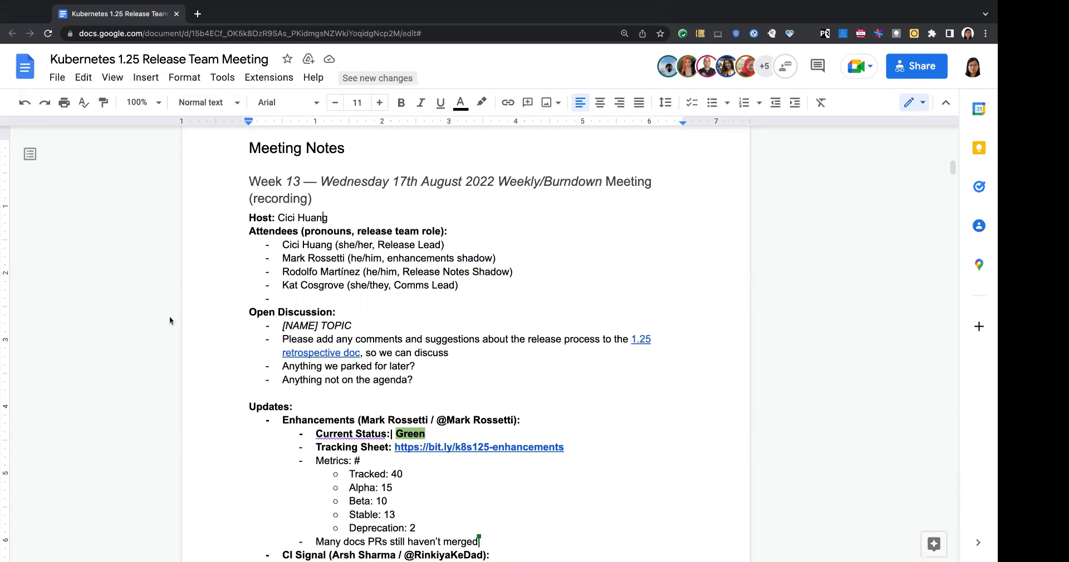
mouse_move(118, 265)
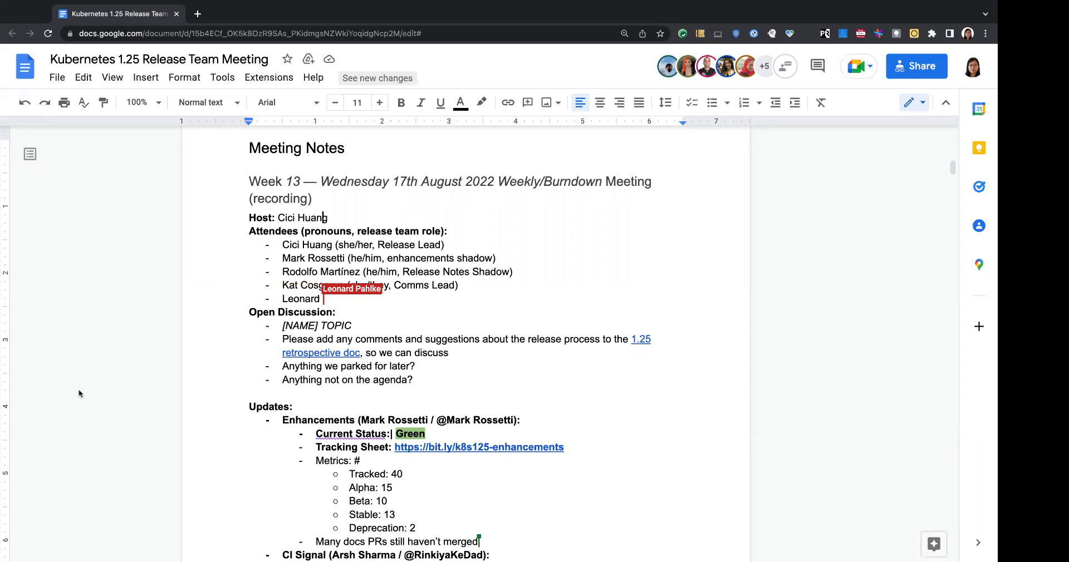
type("Pahlke")
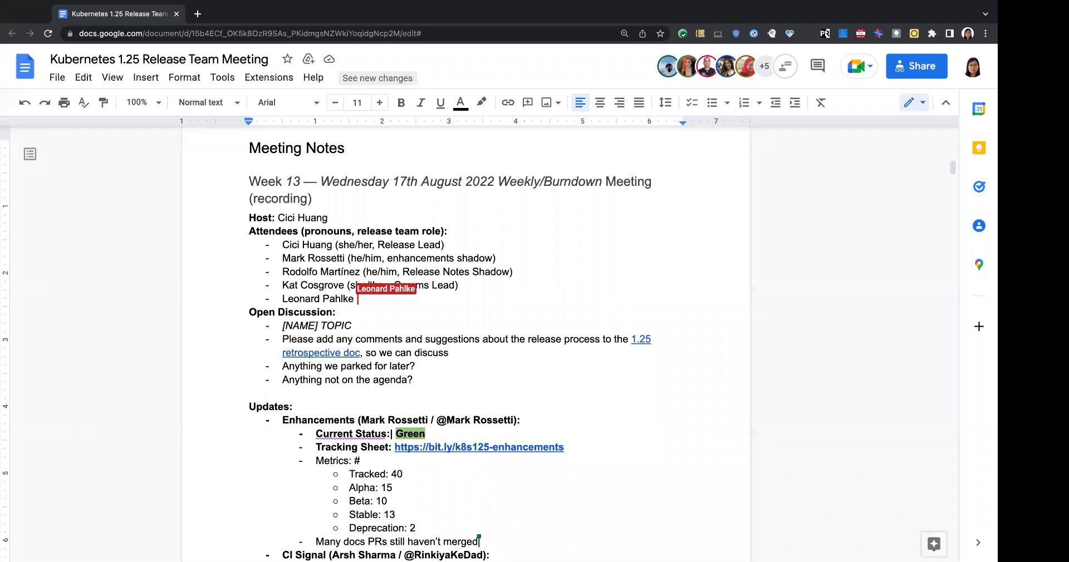
type("(he/hi")
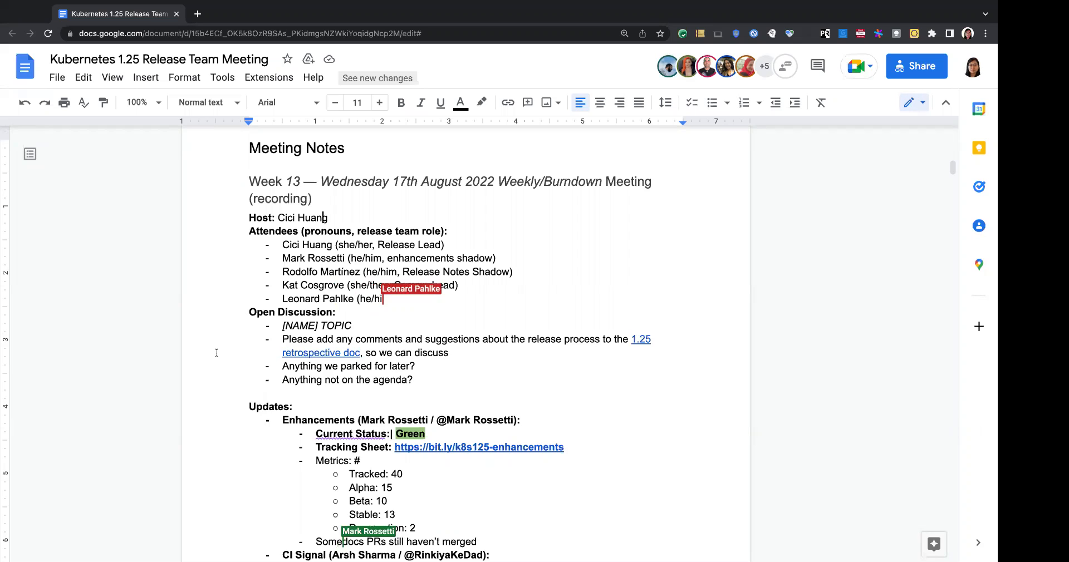
Scroll down through the Updates section to review team notes as far as Bug Triage
scroll("down", 3)
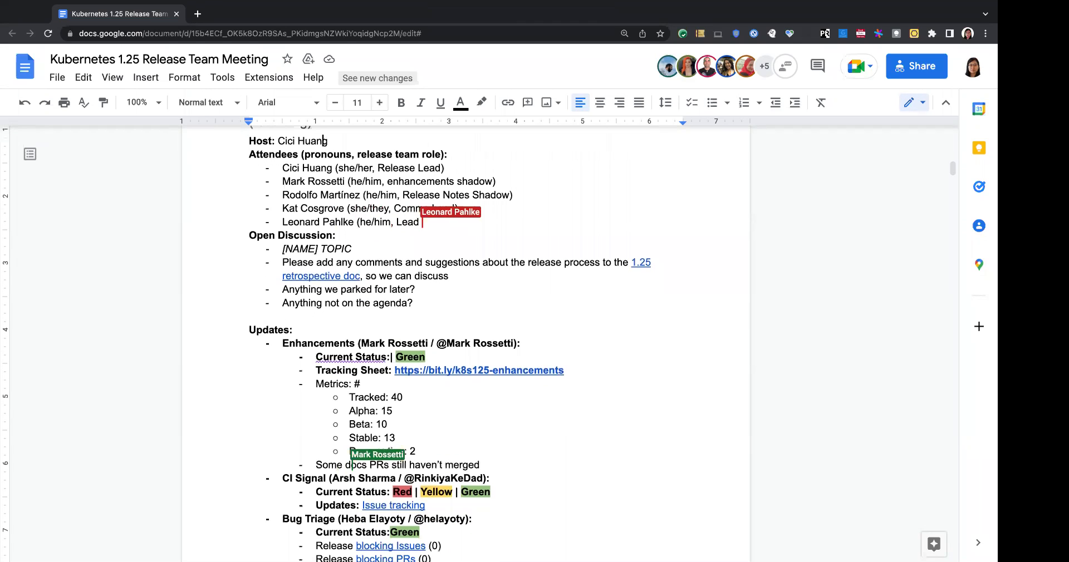
scroll("down", 3)
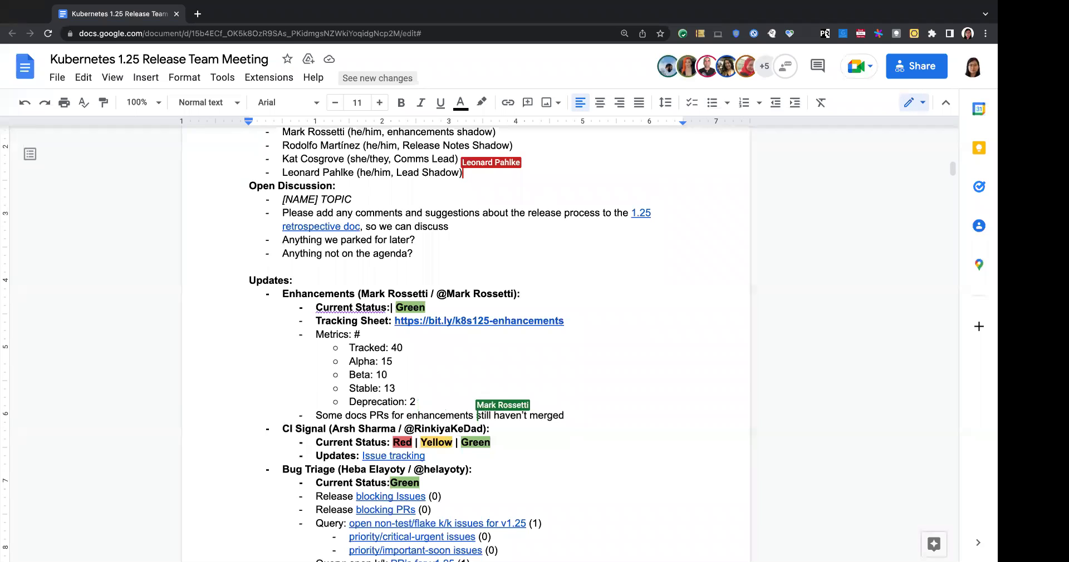
scroll("down", 3)
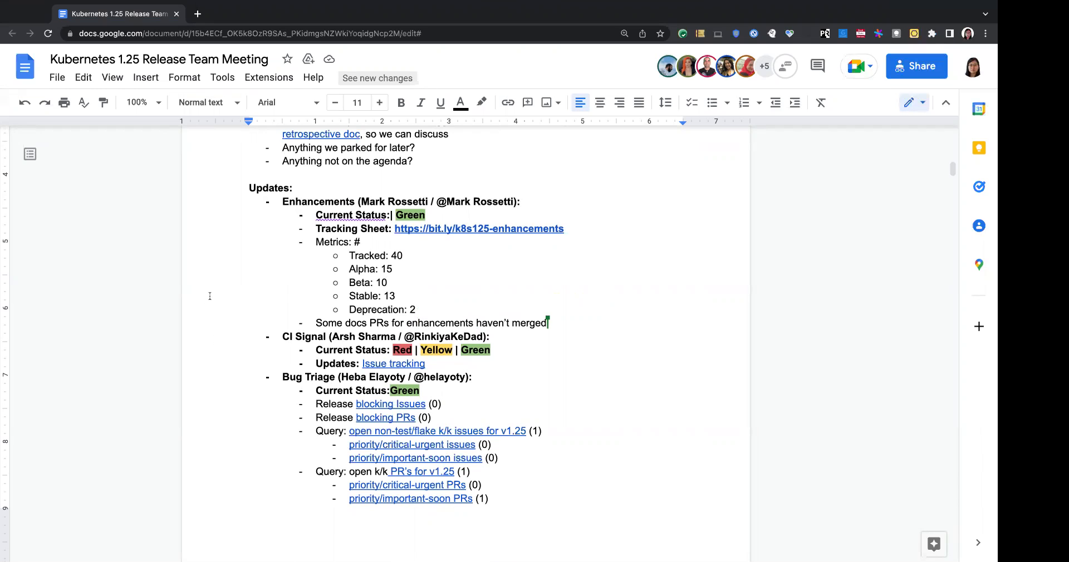
scroll("down", 3)
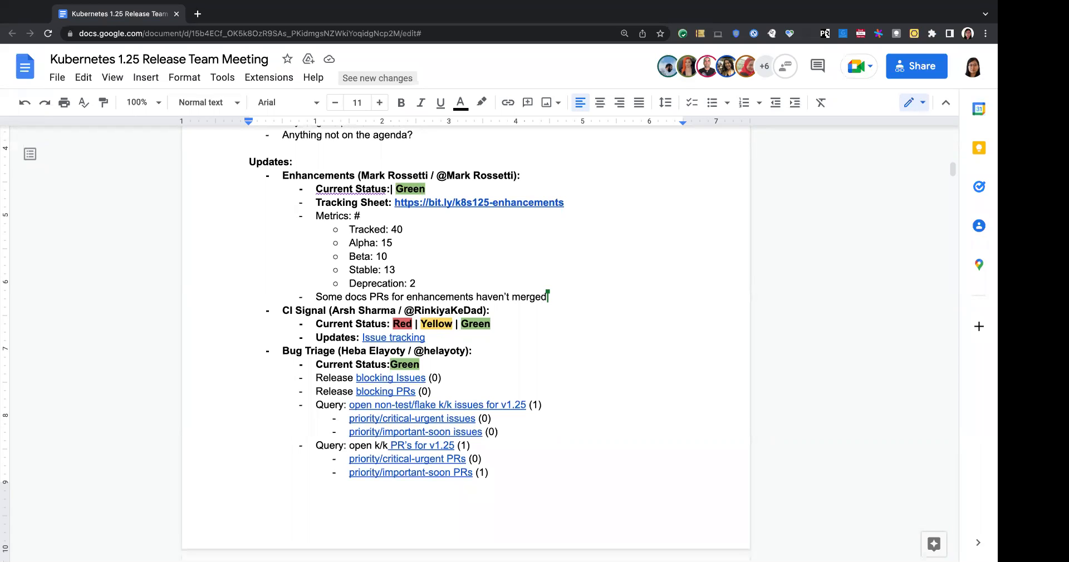
scroll("down", 3)
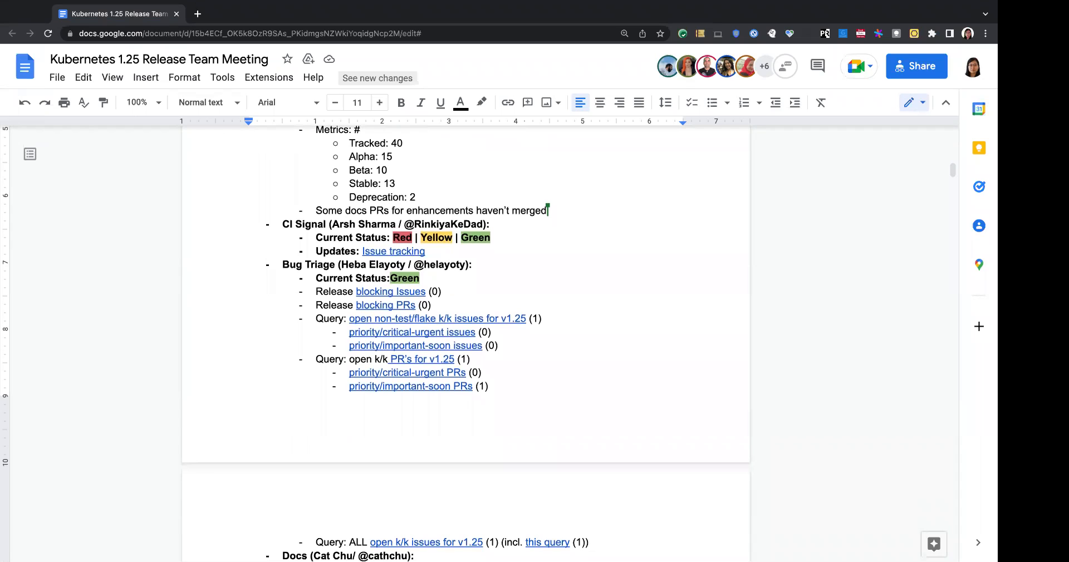
mouse_move(210, 253)
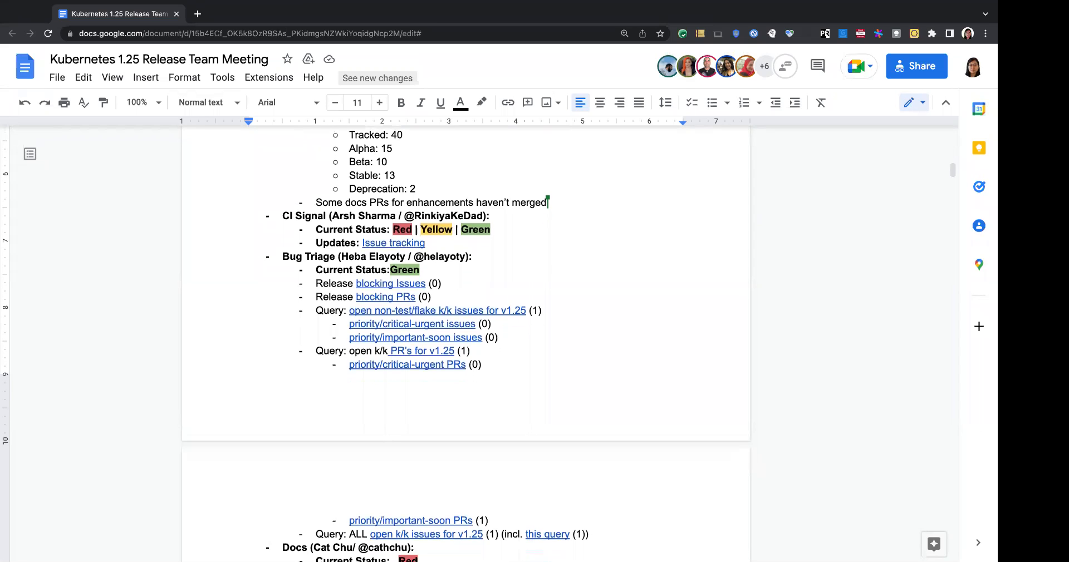
mouse_move(229, 291)
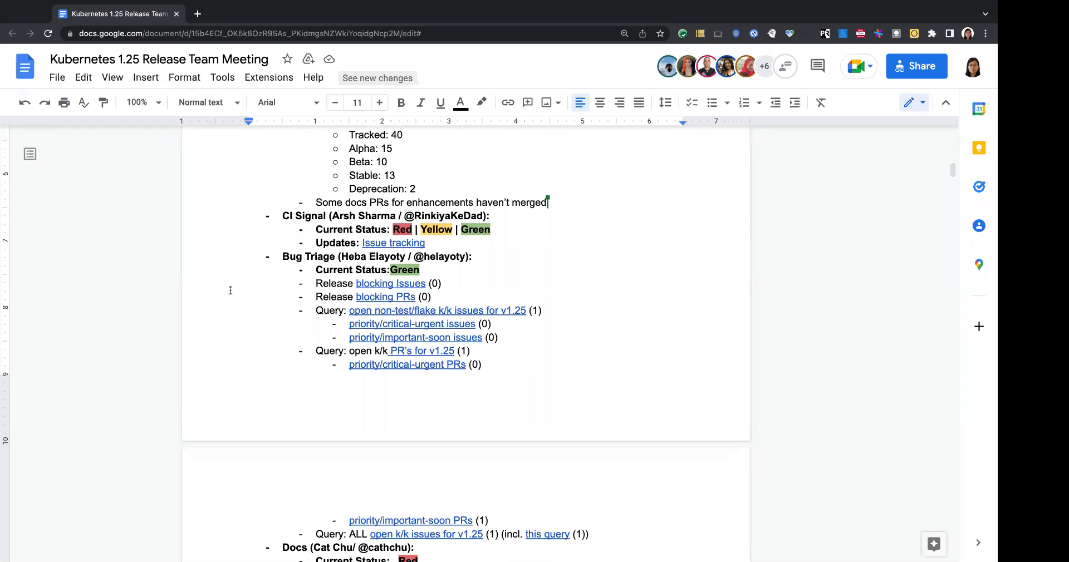
Follow the 'PR's for v1.25' link under Bug Triage to the GitHub query
scroll("down", 3)
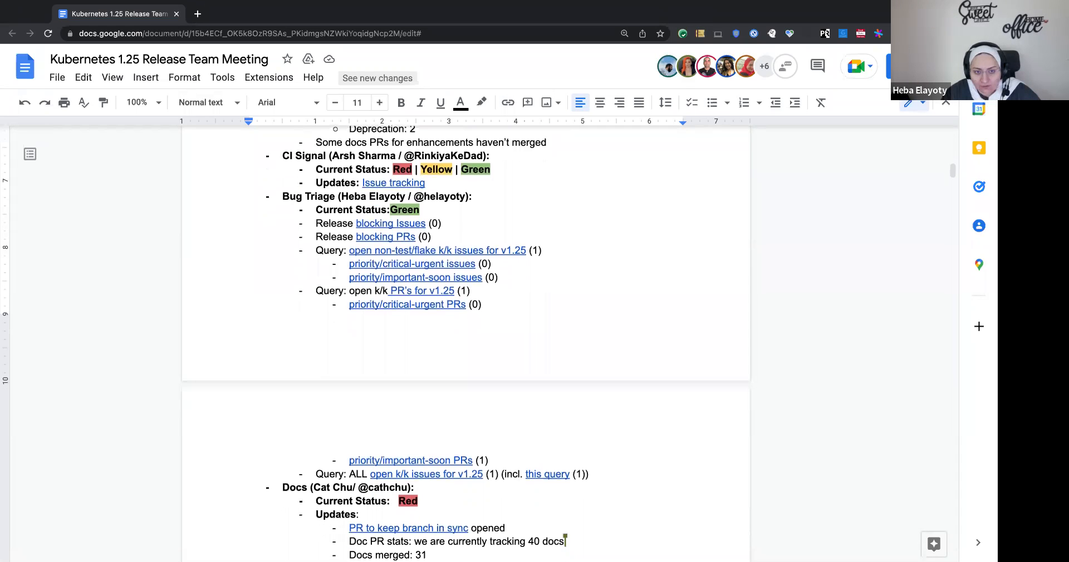
scroll("down", 3)
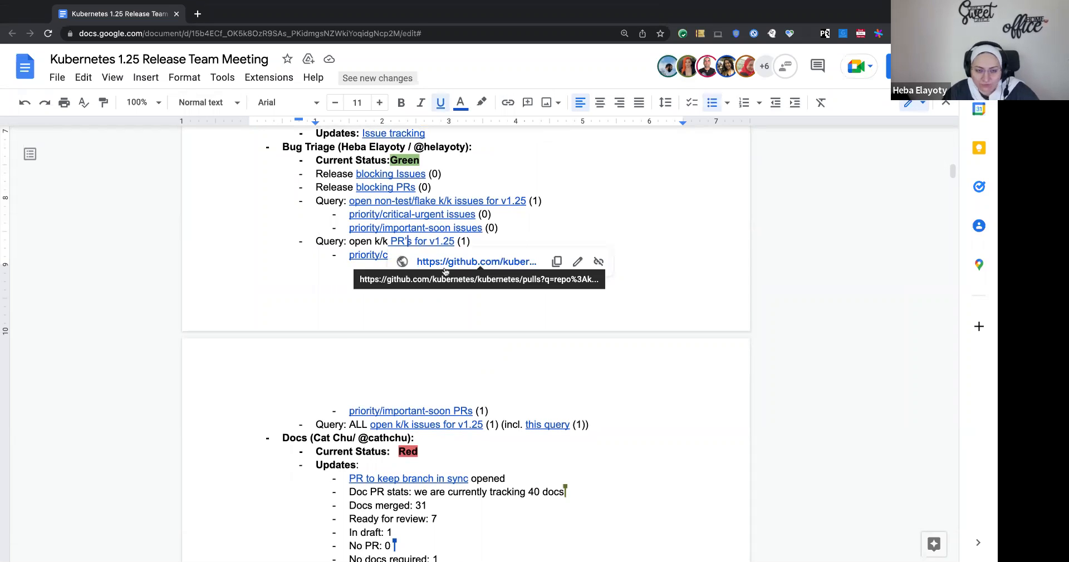
left_click(477, 261)
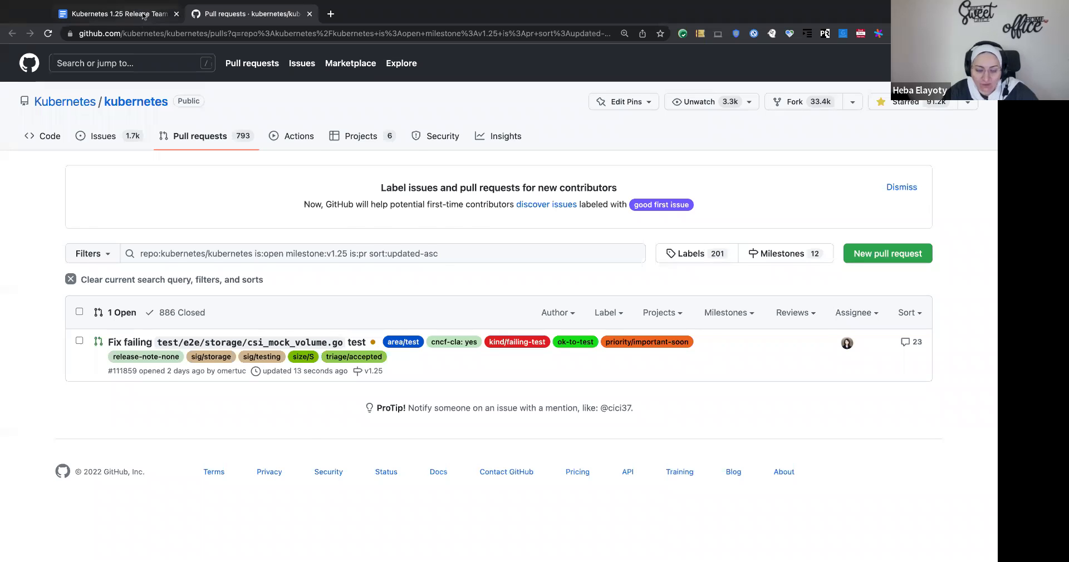
Compare the single open v1.25 pull request on GitHub against the notes, ending on the Docs tab
left_click(116, 14)
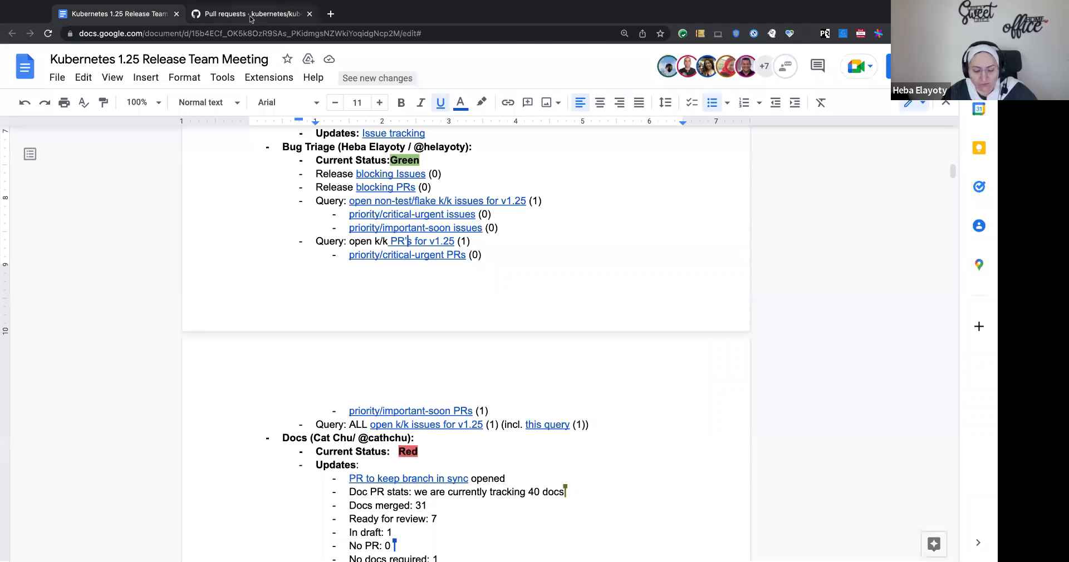
left_click(251, 13)
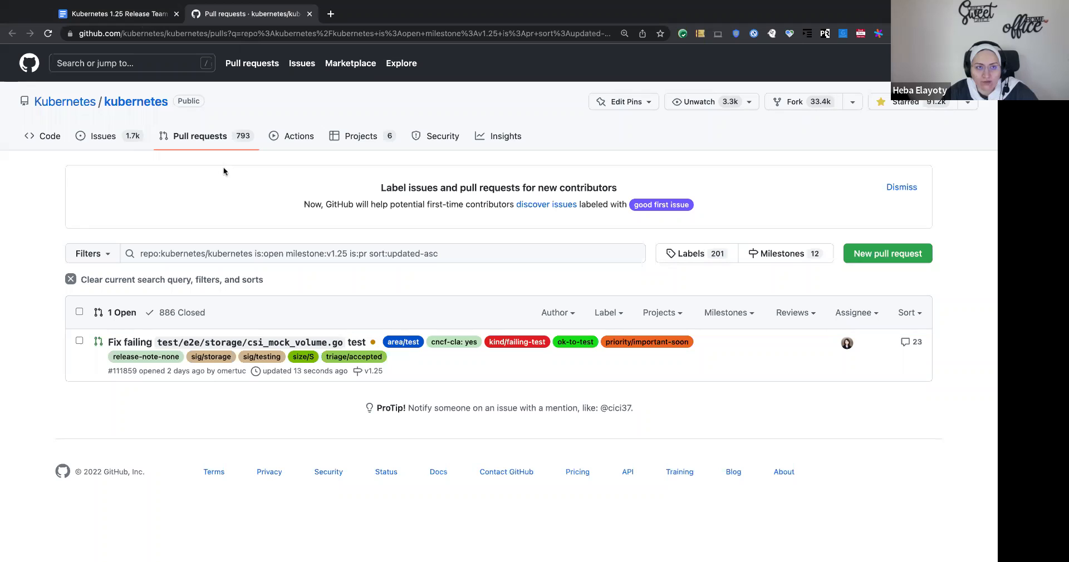
left_click(116, 13)
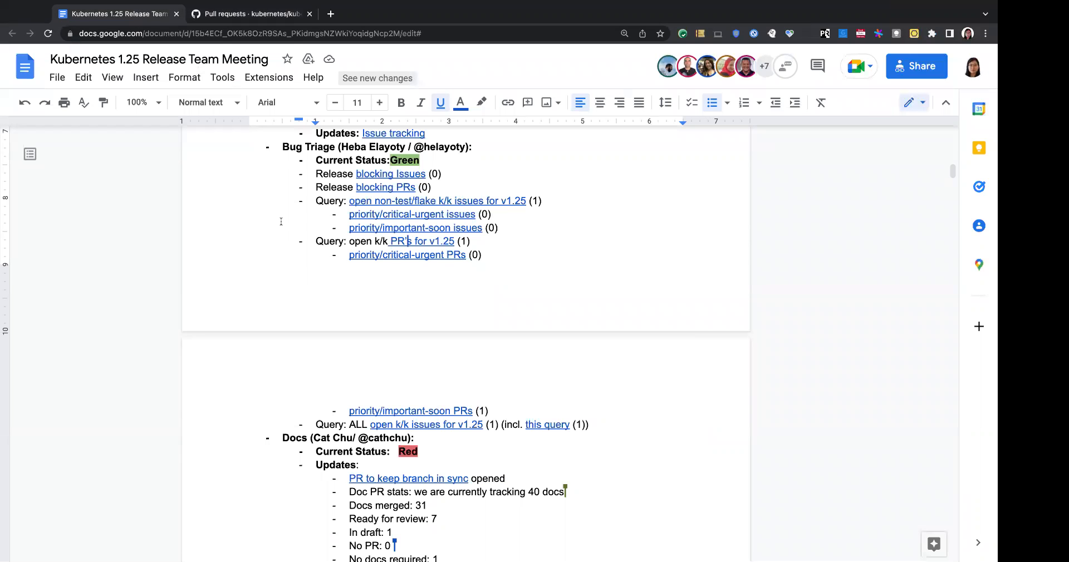
left_click(250, 14)
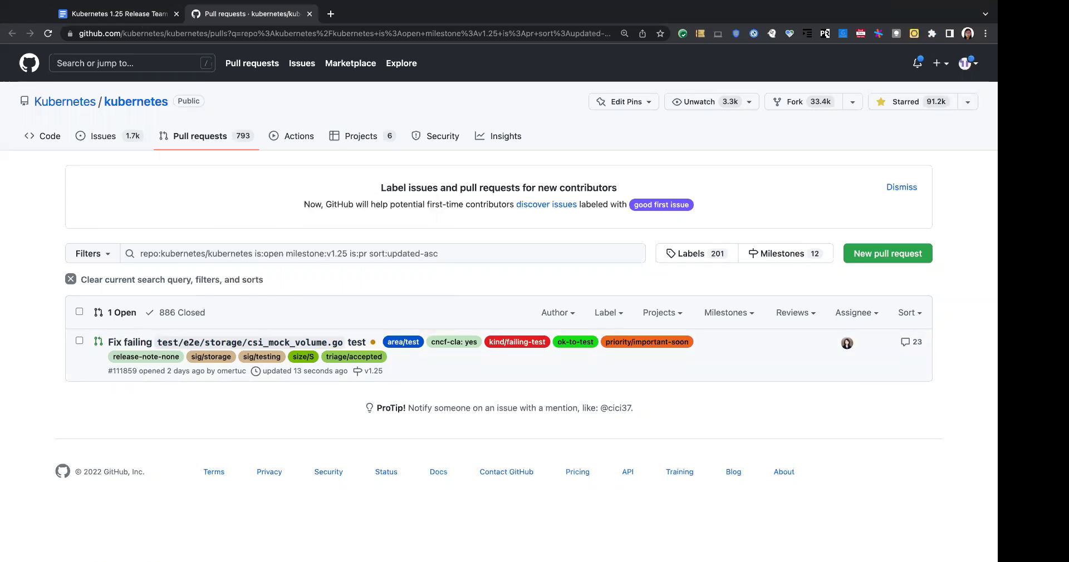
mouse_move(211, 171)
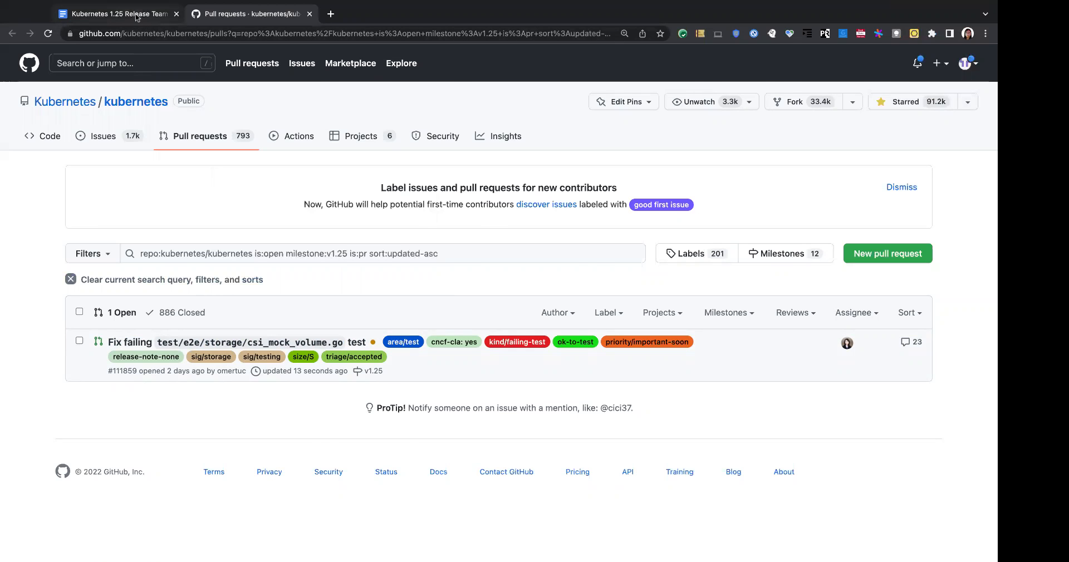
left_click(116, 14)
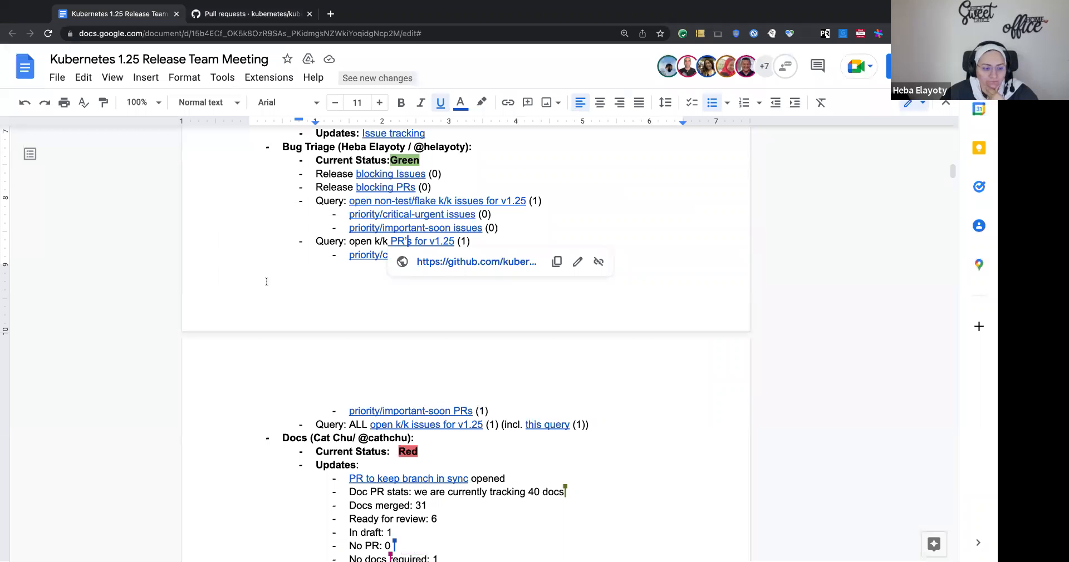
Record 'No PR: 0' in the Docs team status counts
scroll("down", 3)
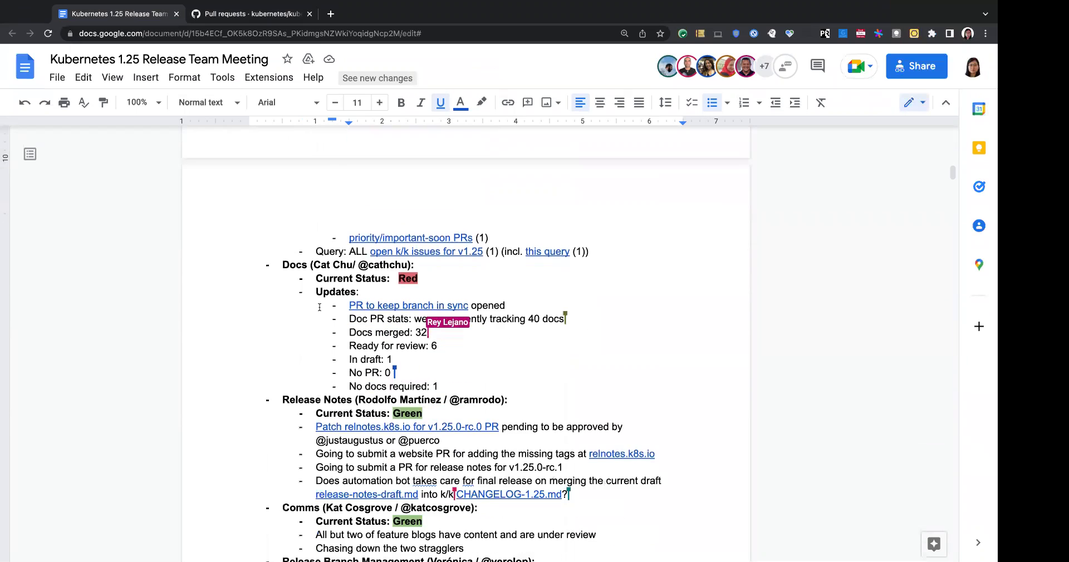
scroll("up", 3)
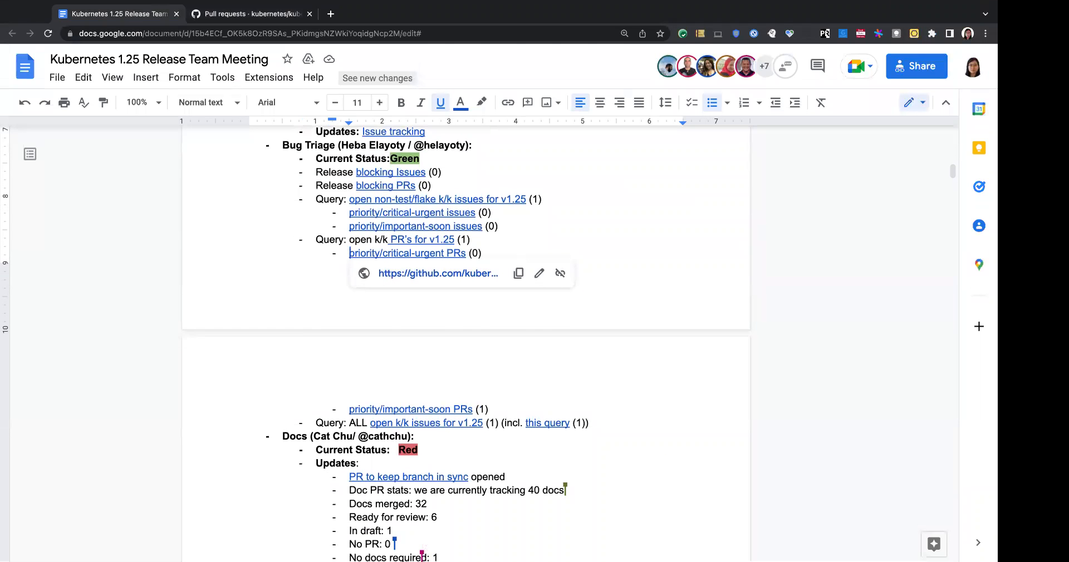
scroll("down", 3)
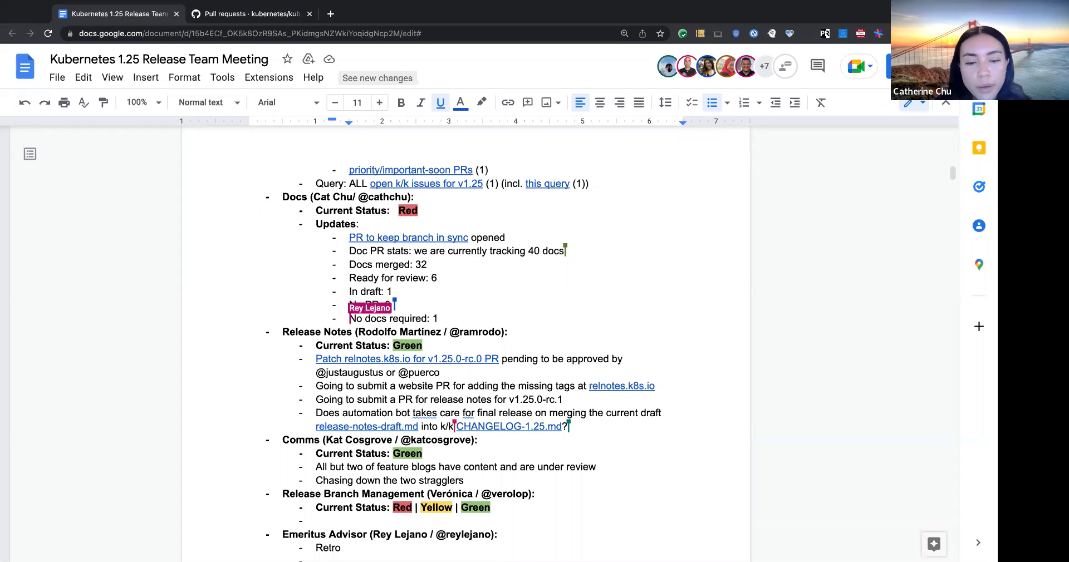
type("No PR: 0")
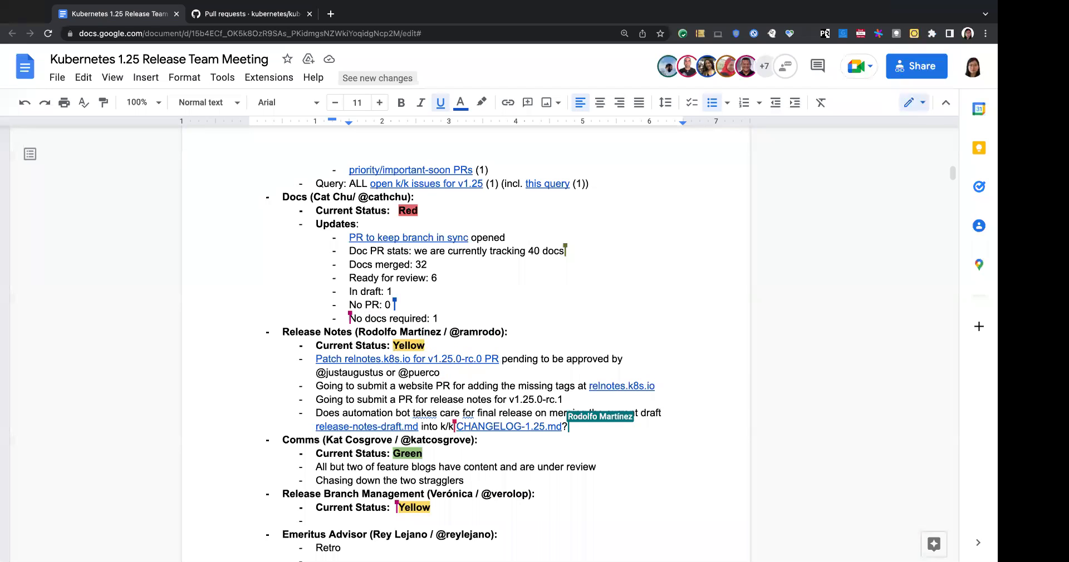
mouse_move(498, 416)
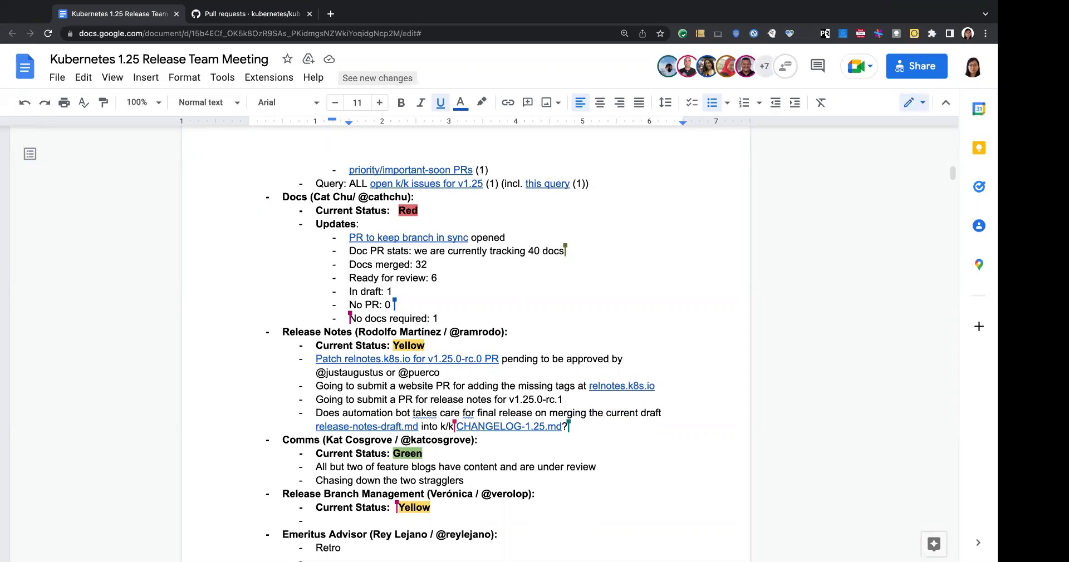
mouse_move(274, 285)
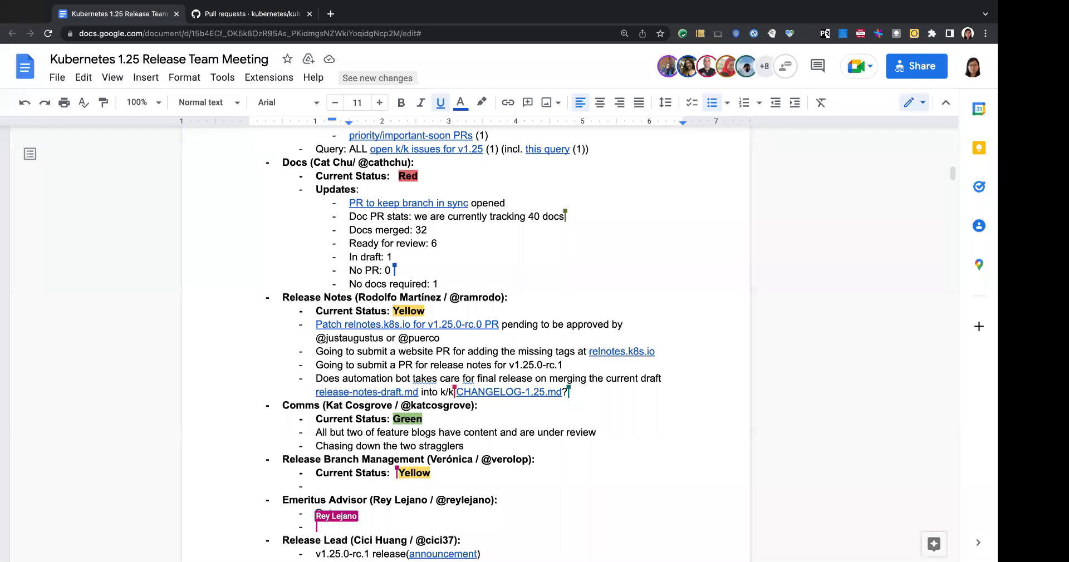
Add a Release Branch Management bullet announcing v1.25.0-rc.1 is live
scroll("down", 3)
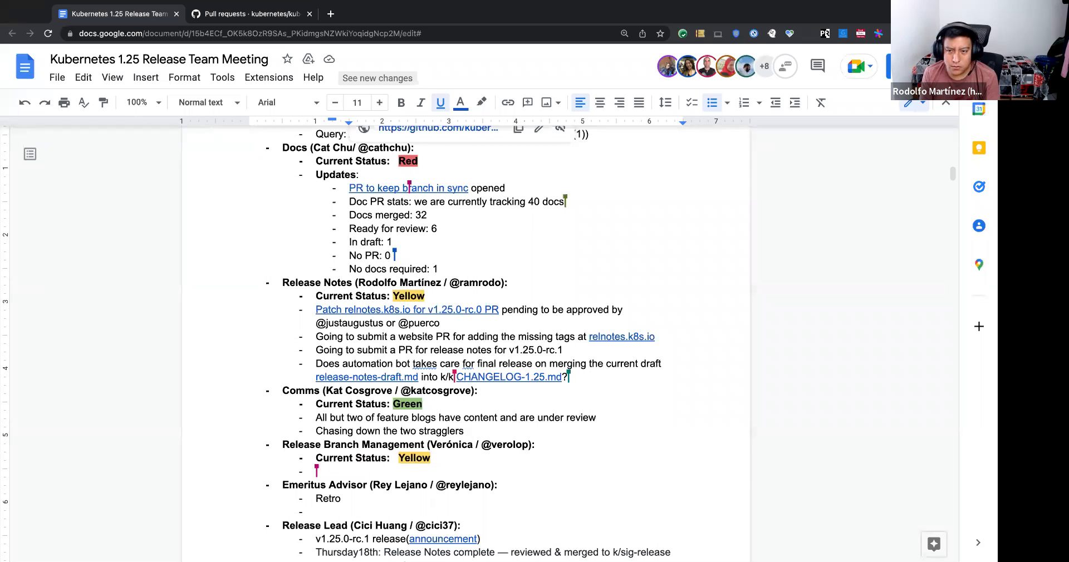
type("v1.25.0-rc.1 is live!")
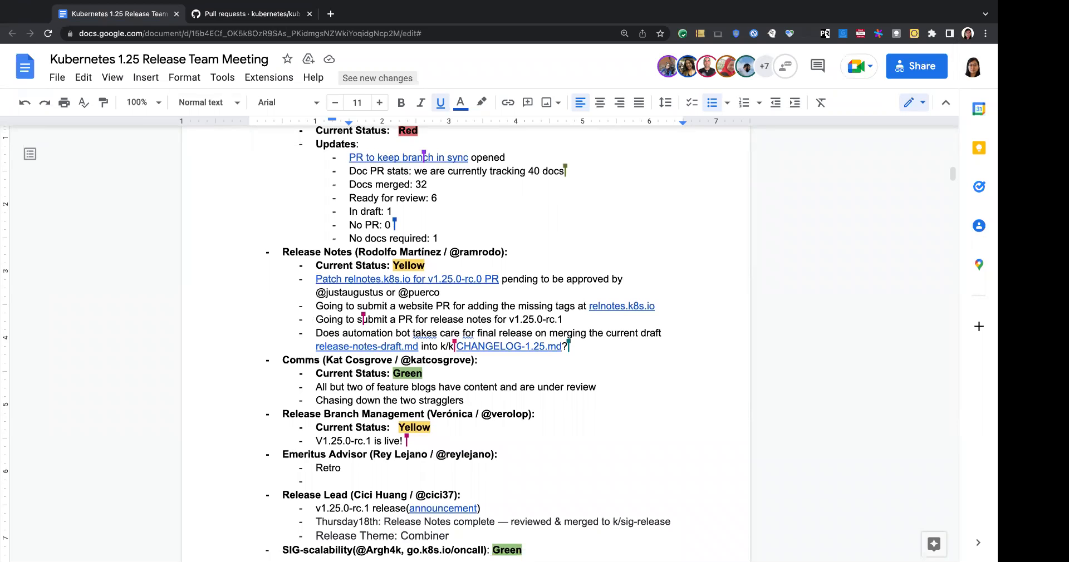
scroll("down", 3)
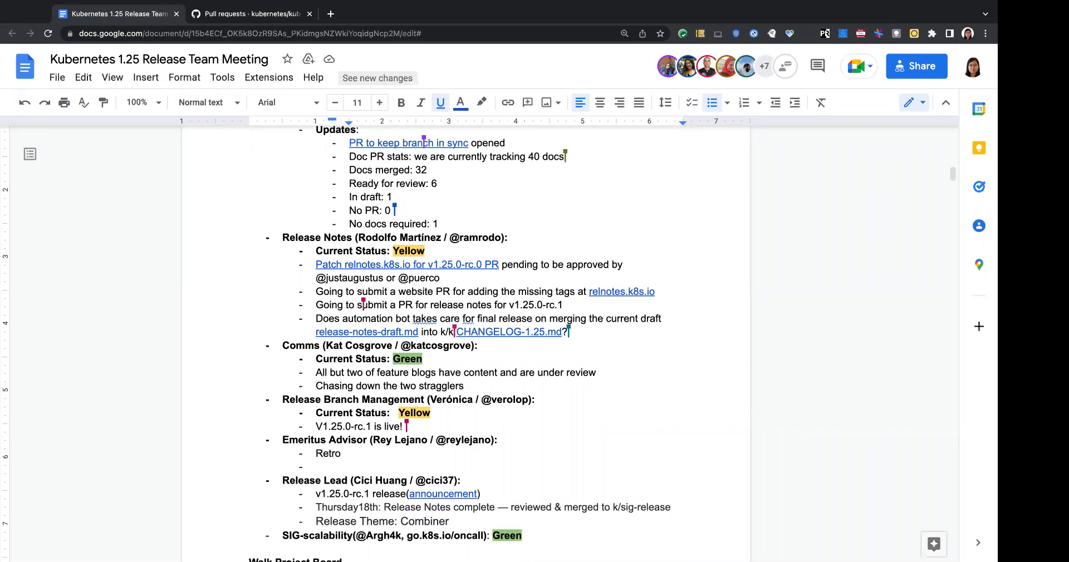
scroll("down", 3)
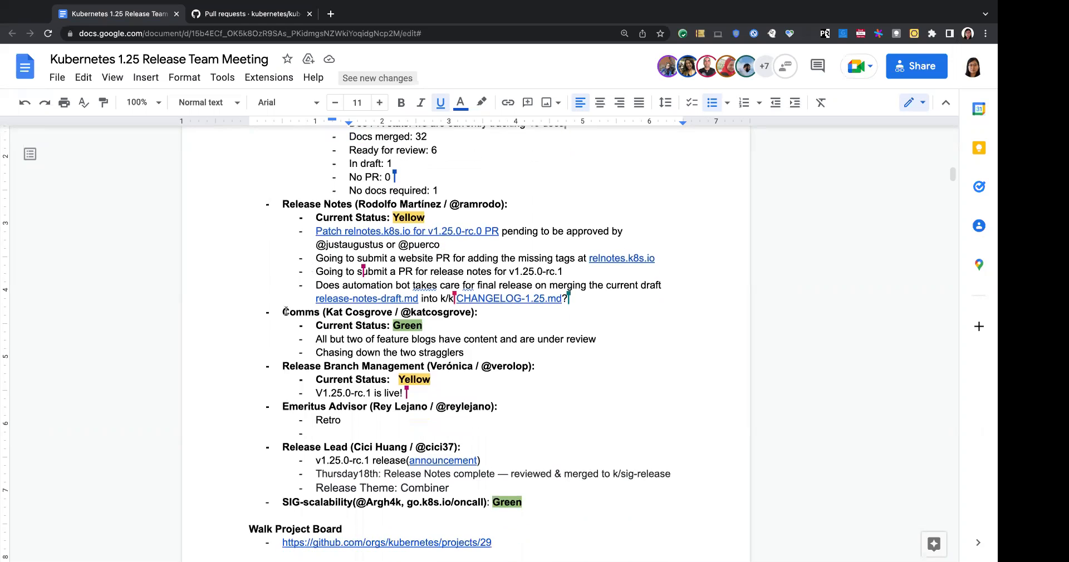
scroll("down", 3)
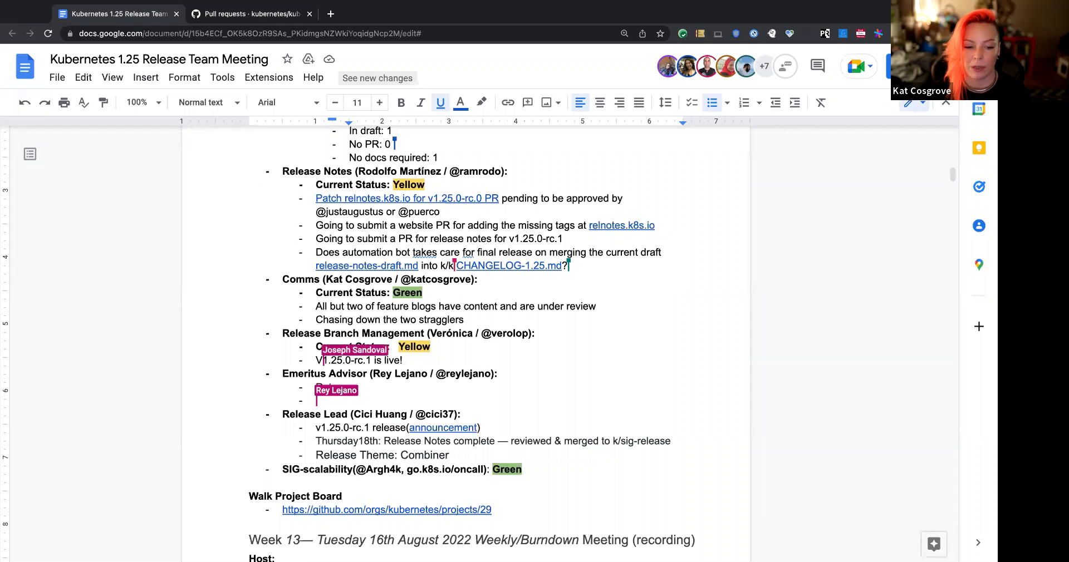
Draft a Retro / 1.26 RT advisor note, then erase the half-written text
type("Retro")
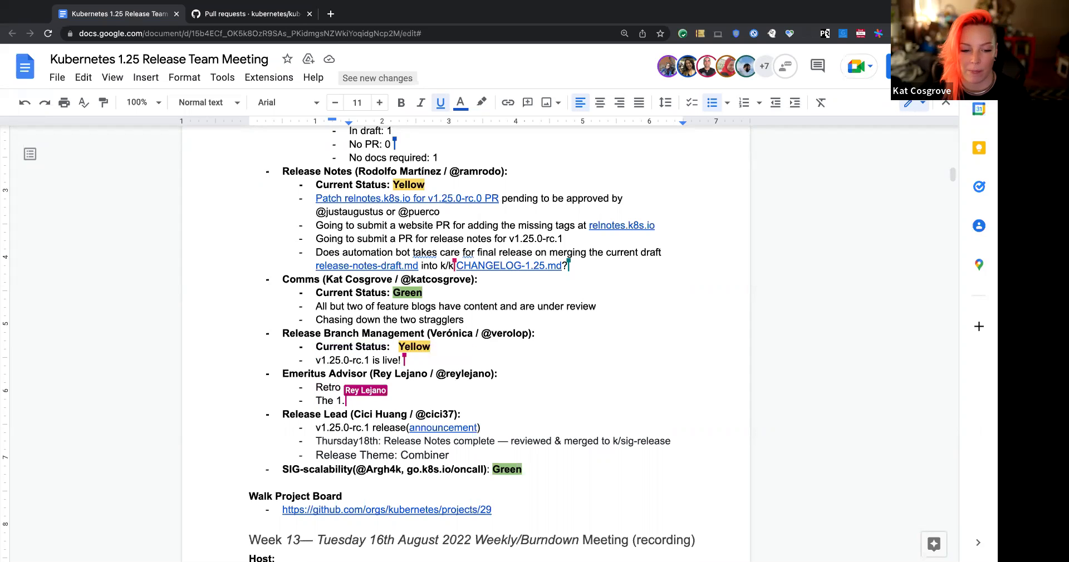
type("26 RT")
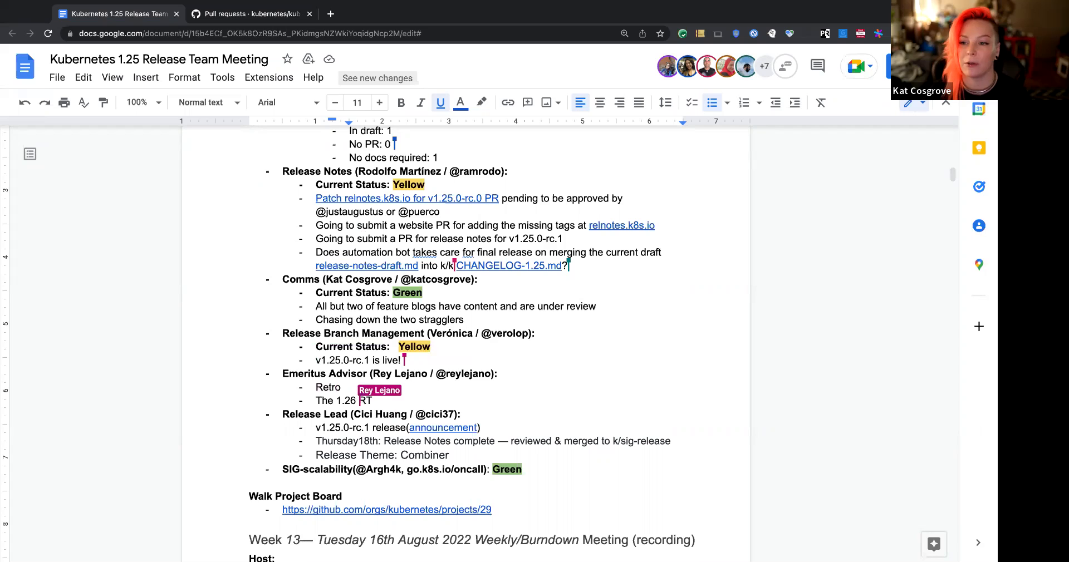
type("team is c")
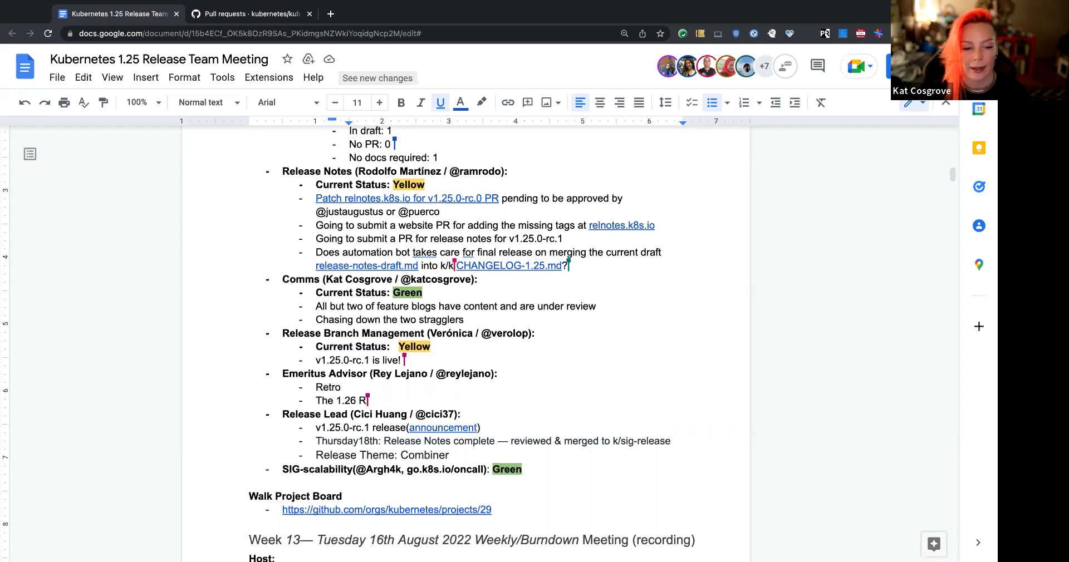
key("Backspace")
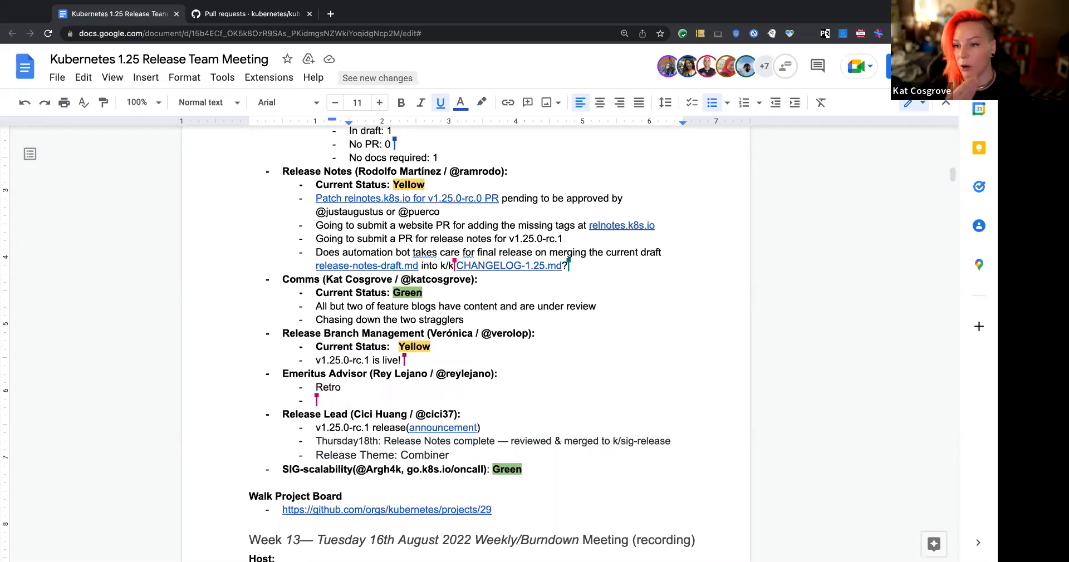
Write 'Assemble the 1.26 release team GH issue' under Emeritus Advisor
type("Assemble t")
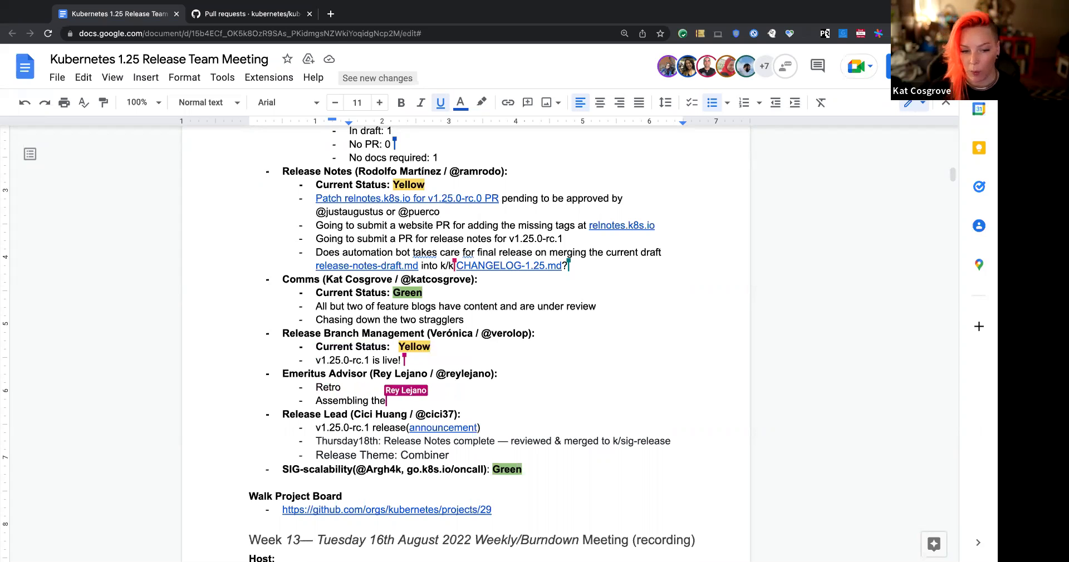
type("1")
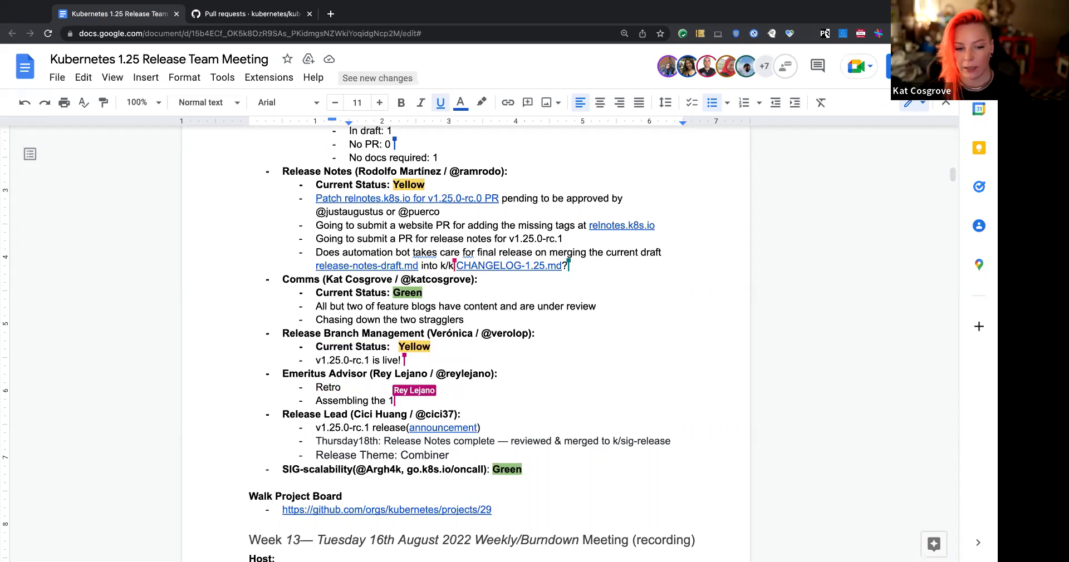
type("26 release")
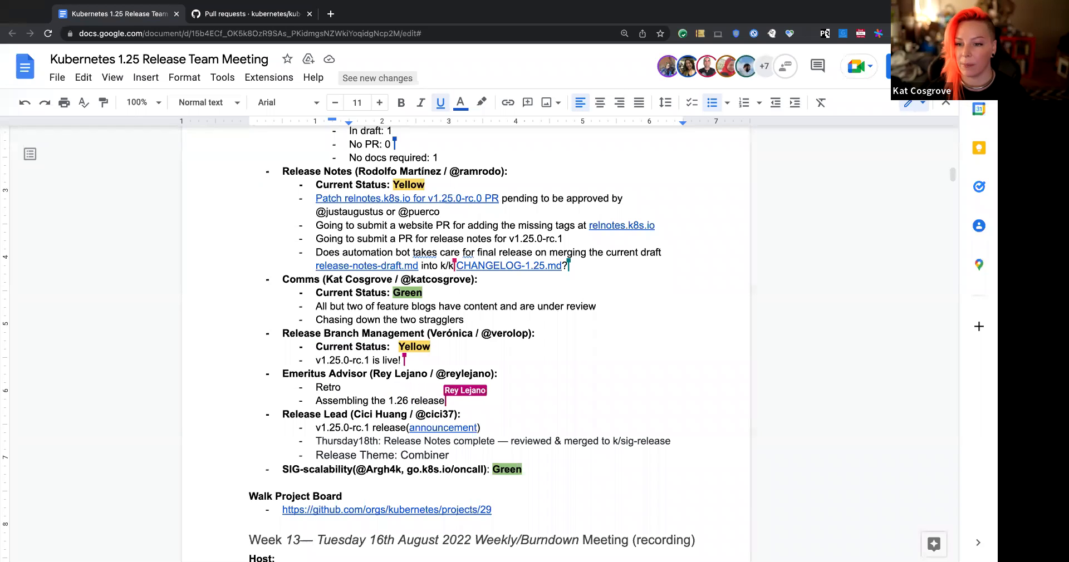
type("team")
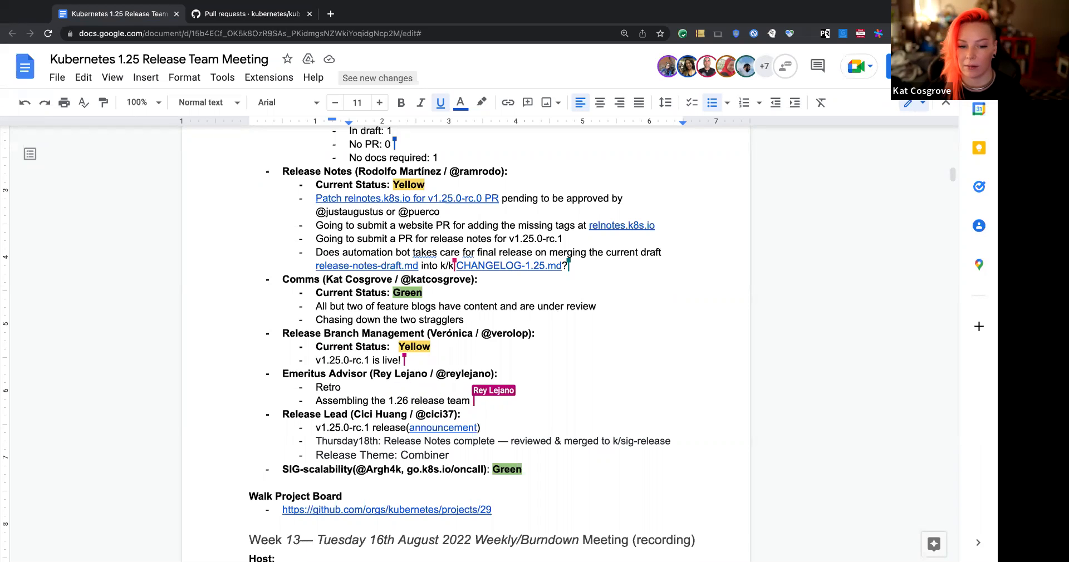
type("GH issue: https://github.com/kubernetes/sig-release/issues/1993")
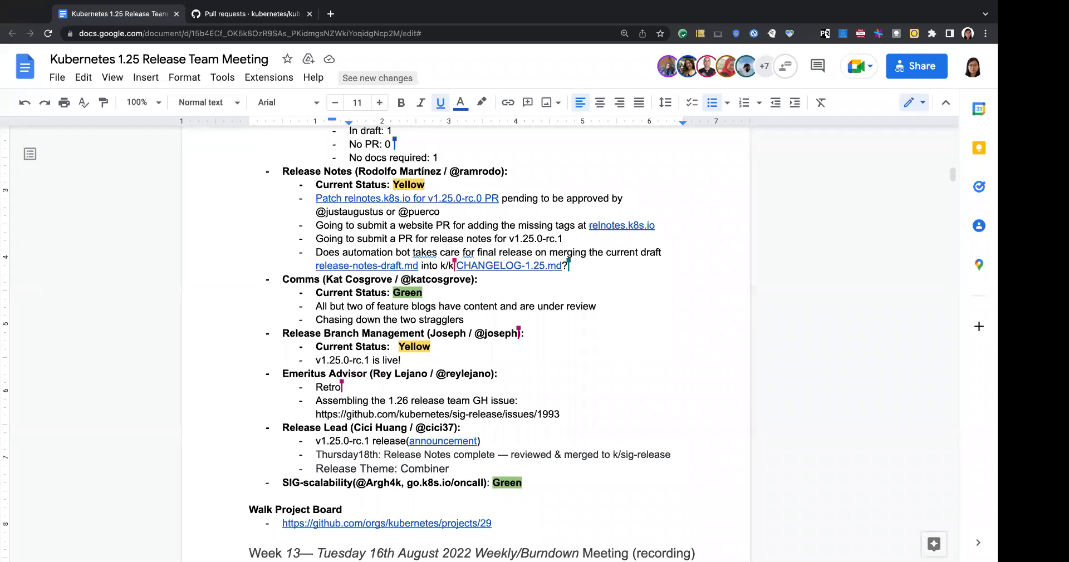
Replace the Retro placeholder with 'Next retro is on August 31'
key("Backspace")
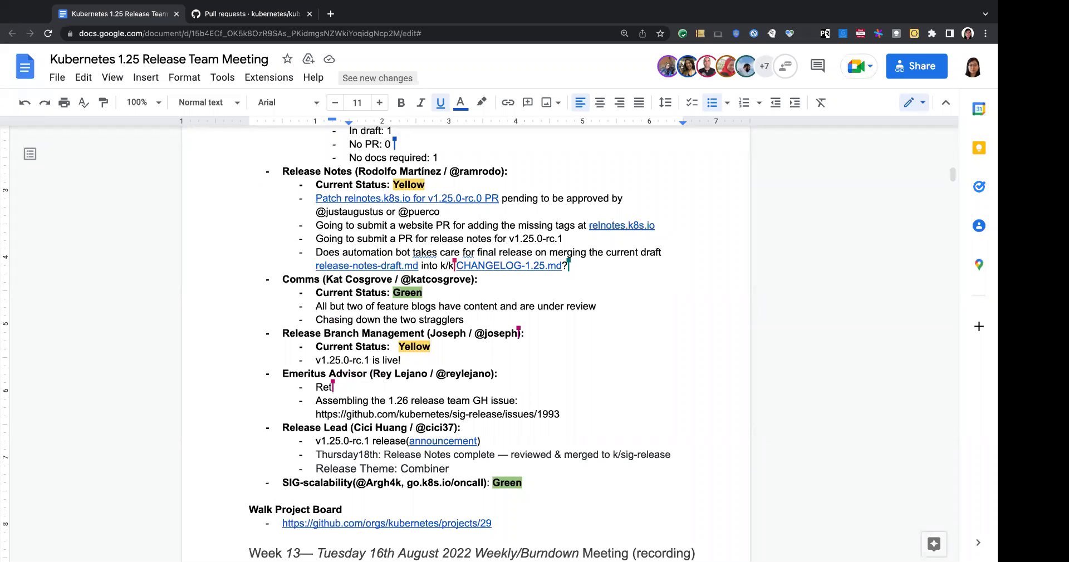
type("Next re")
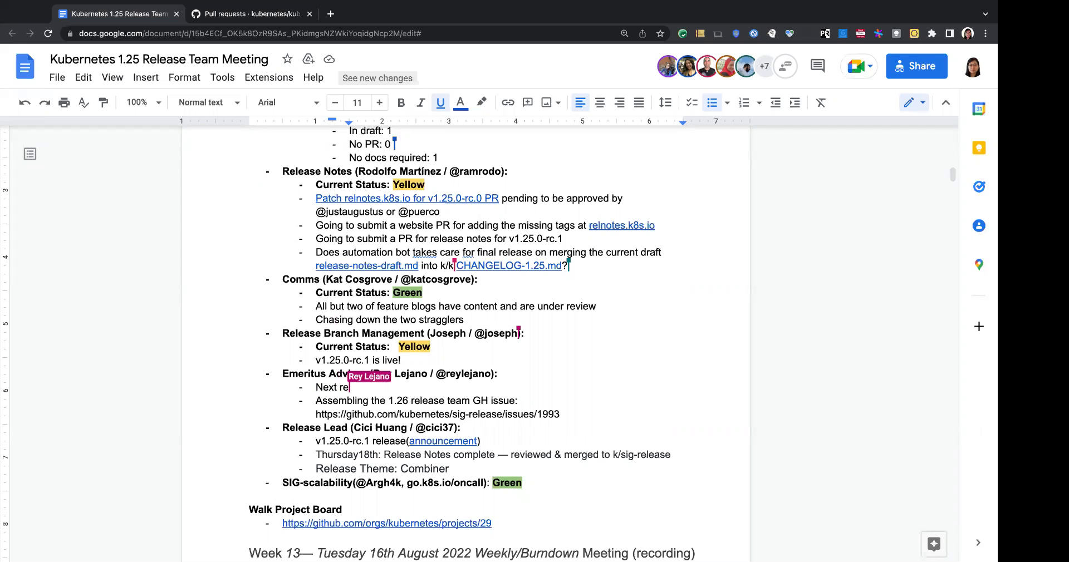
type("tro is on August")
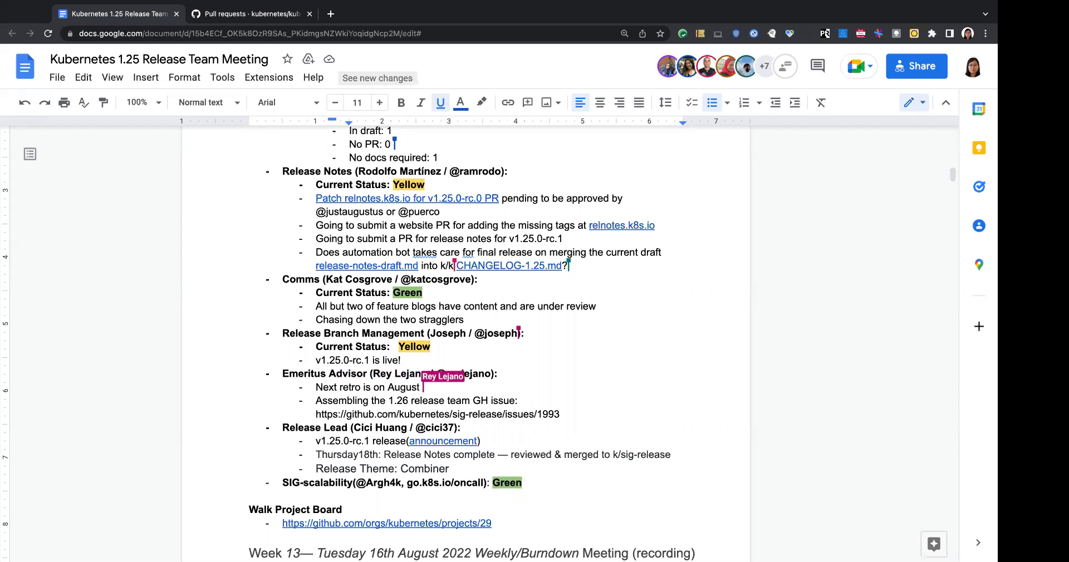
type("31")
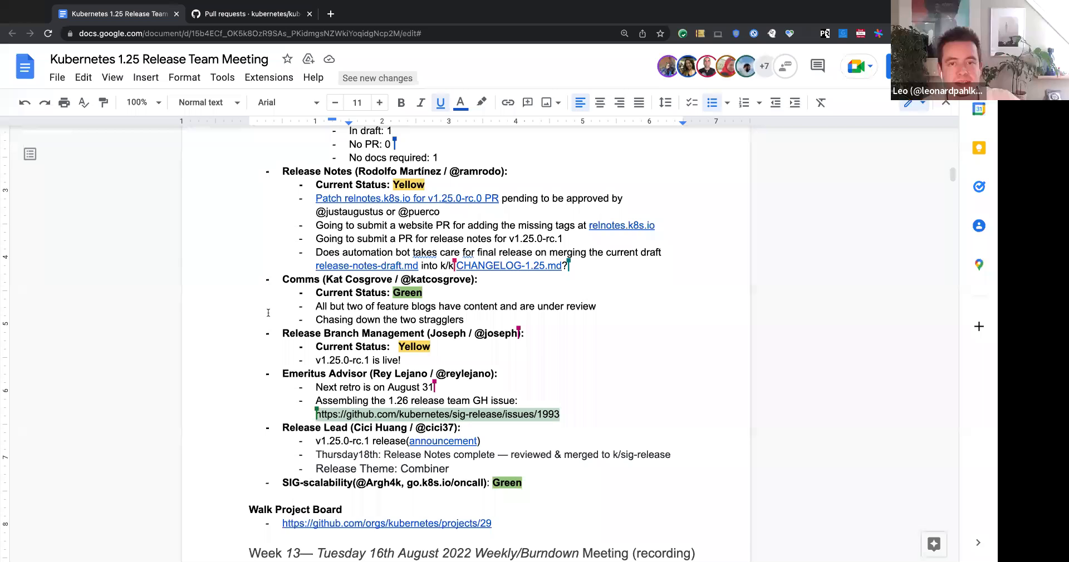
scroll("down", 3)
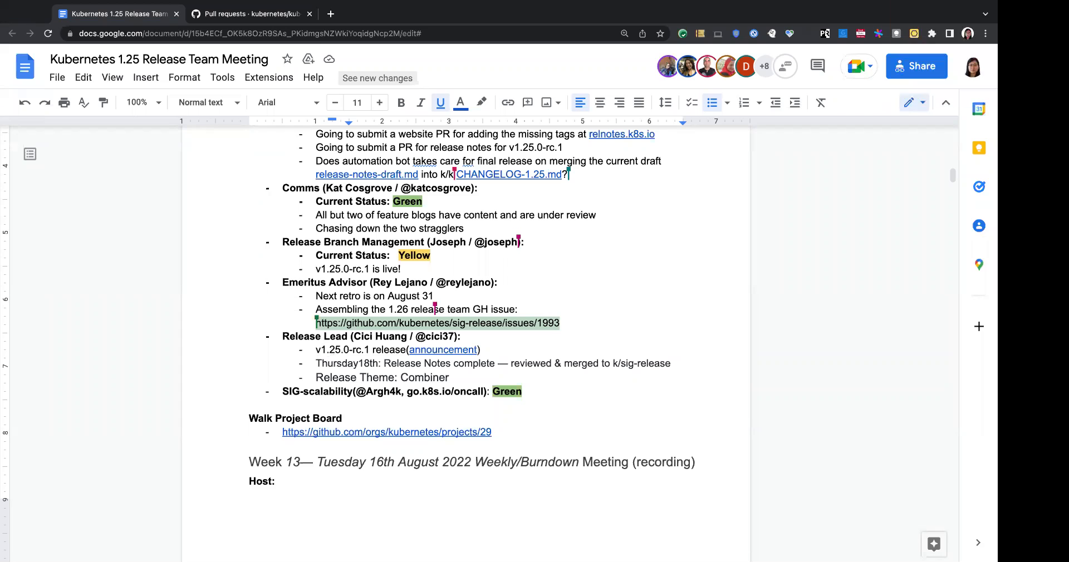
mouse_move(310, 358)
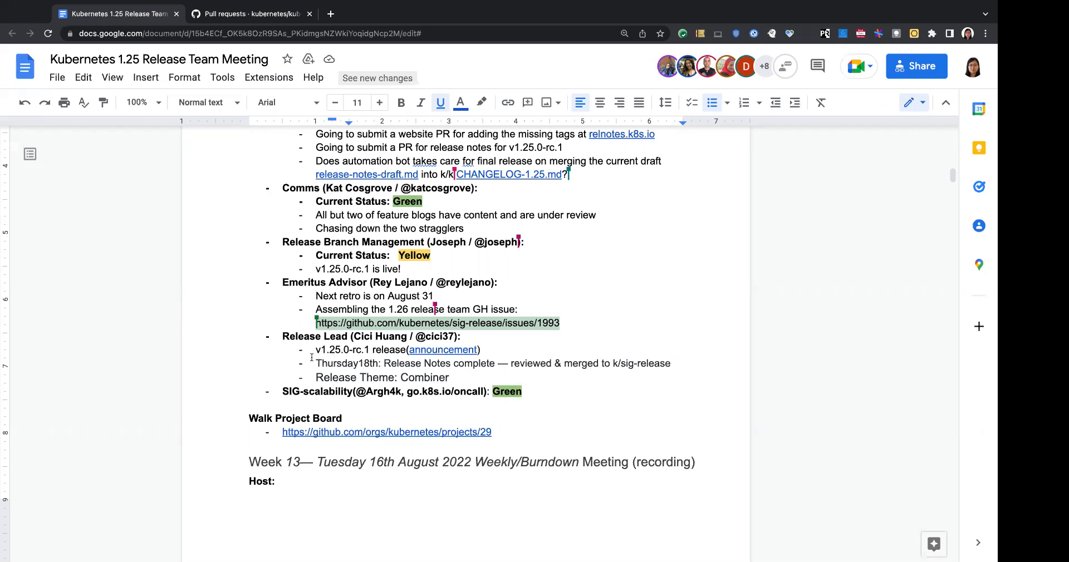
Select the Release Lead update lines and position the caret to add 'Release Theme: Combiner'
left_click_drag(315, 349, 449, 378)
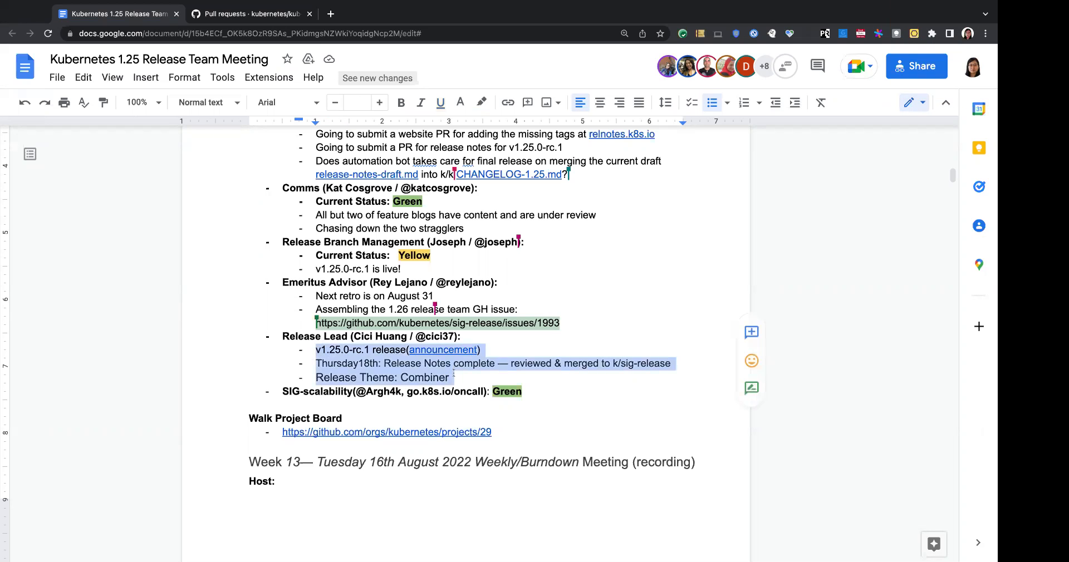
left_click(291, 336)
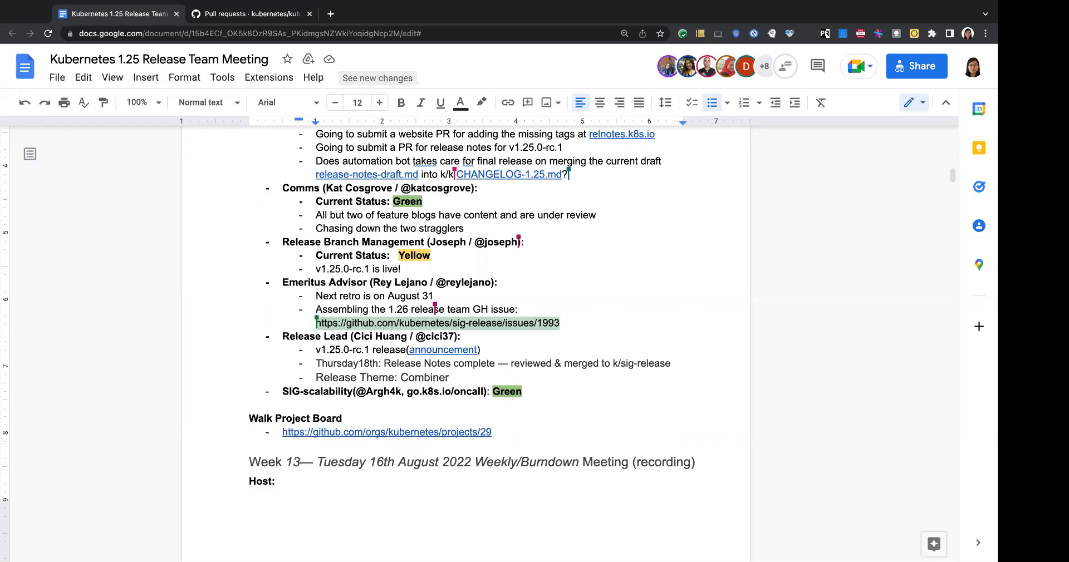
scroll("up", 3)
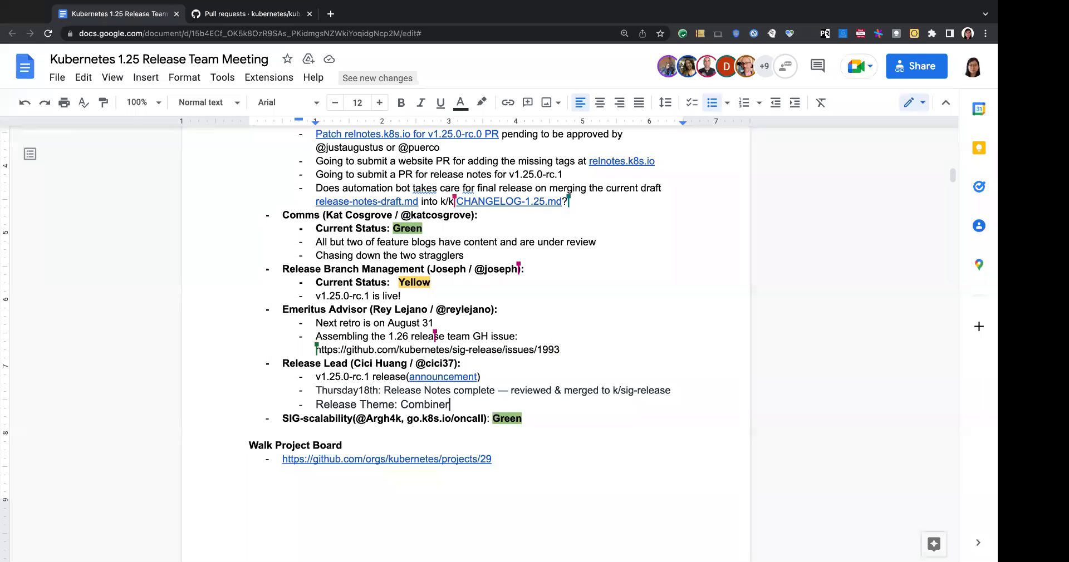
scroll("down", 3)
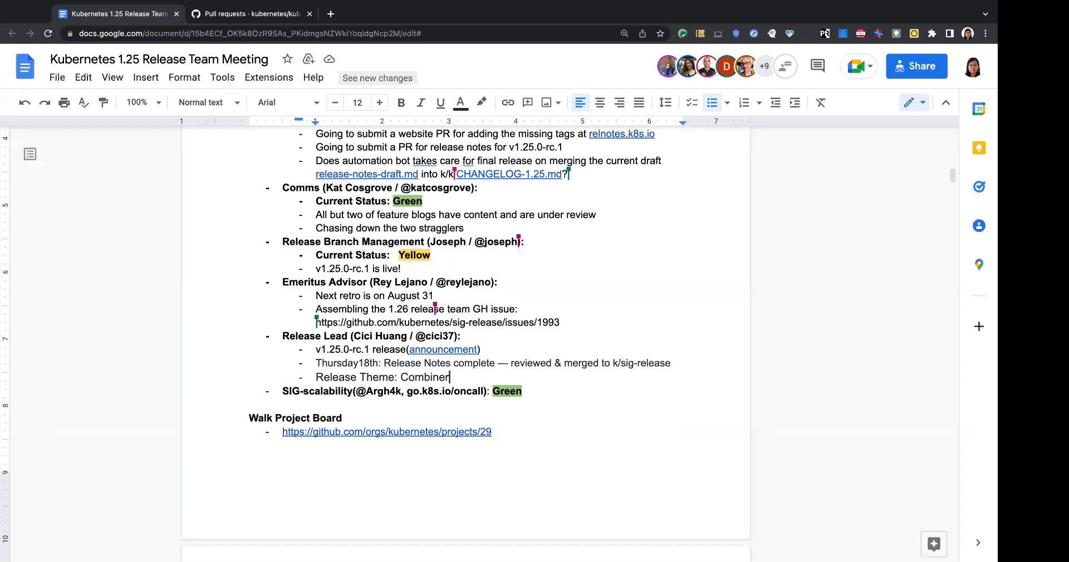
mouse_move(58, 290)
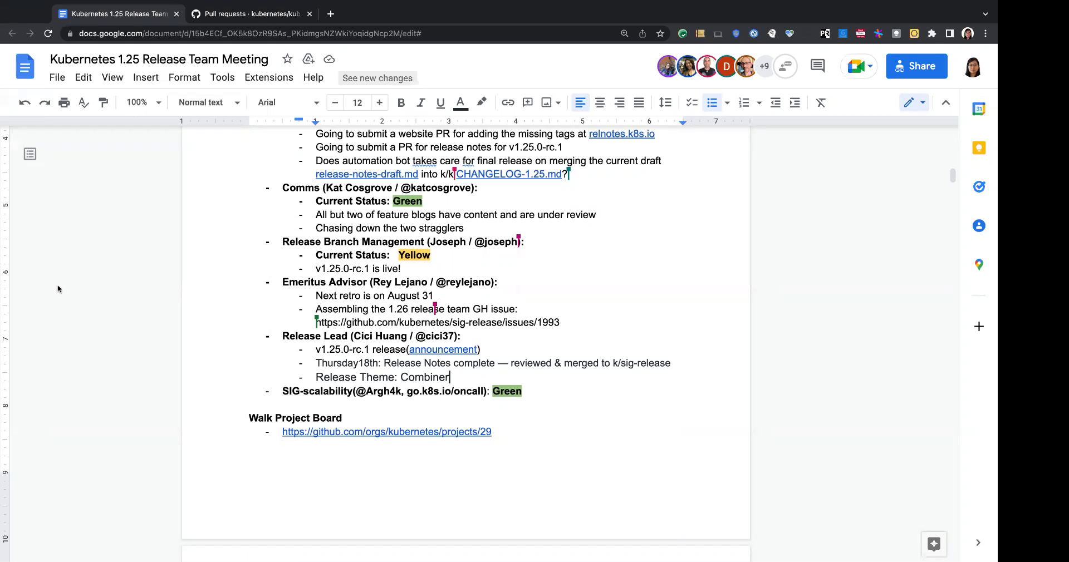
mouse_move(3, 22)
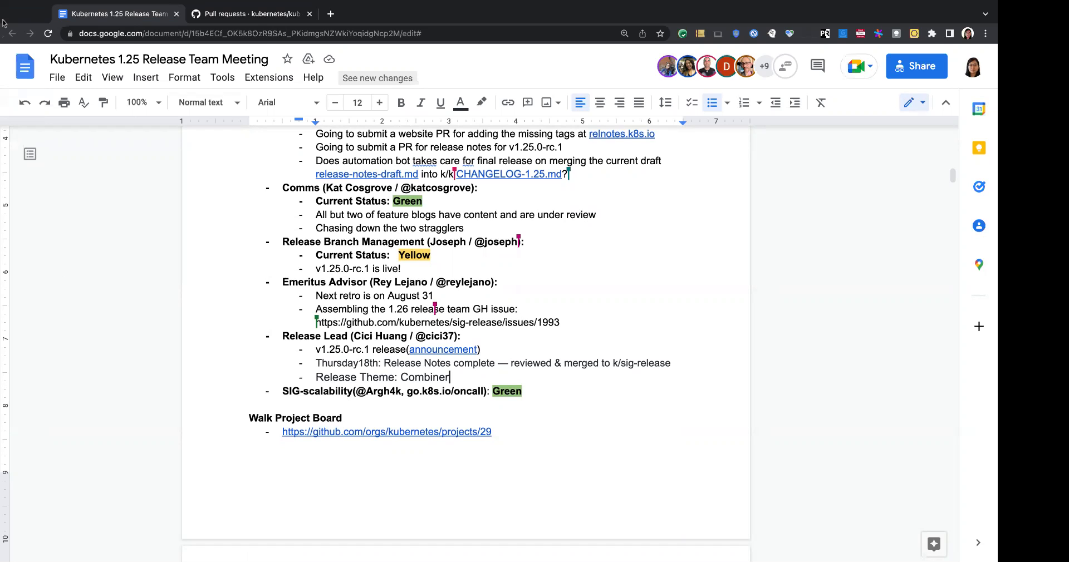